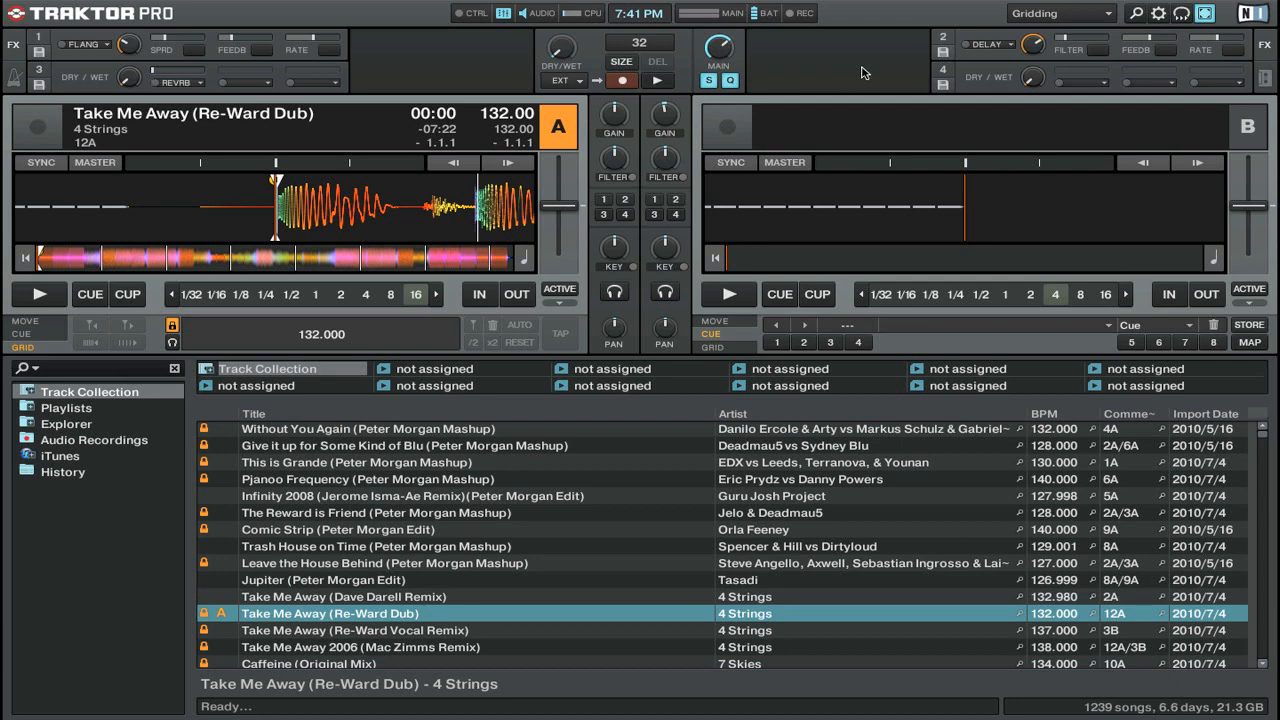
pyautogui.moveTo(500, 47)
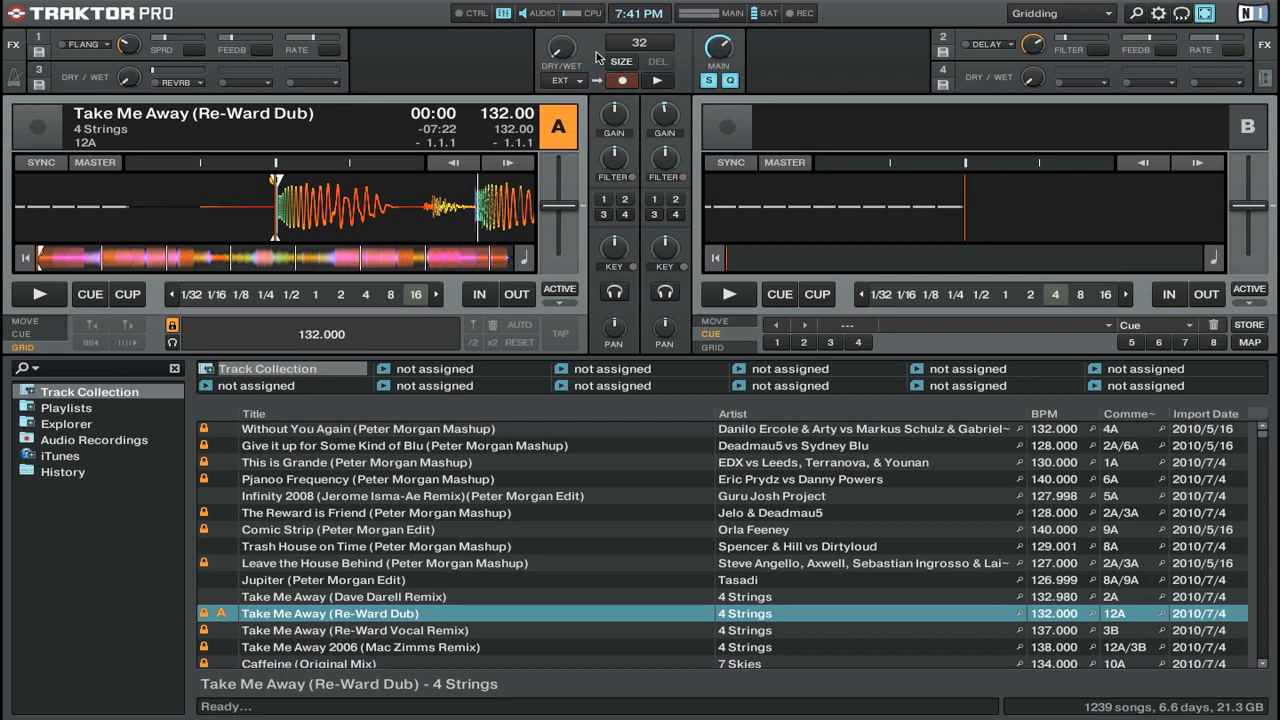
pyautogui.moveTo(708, 97)
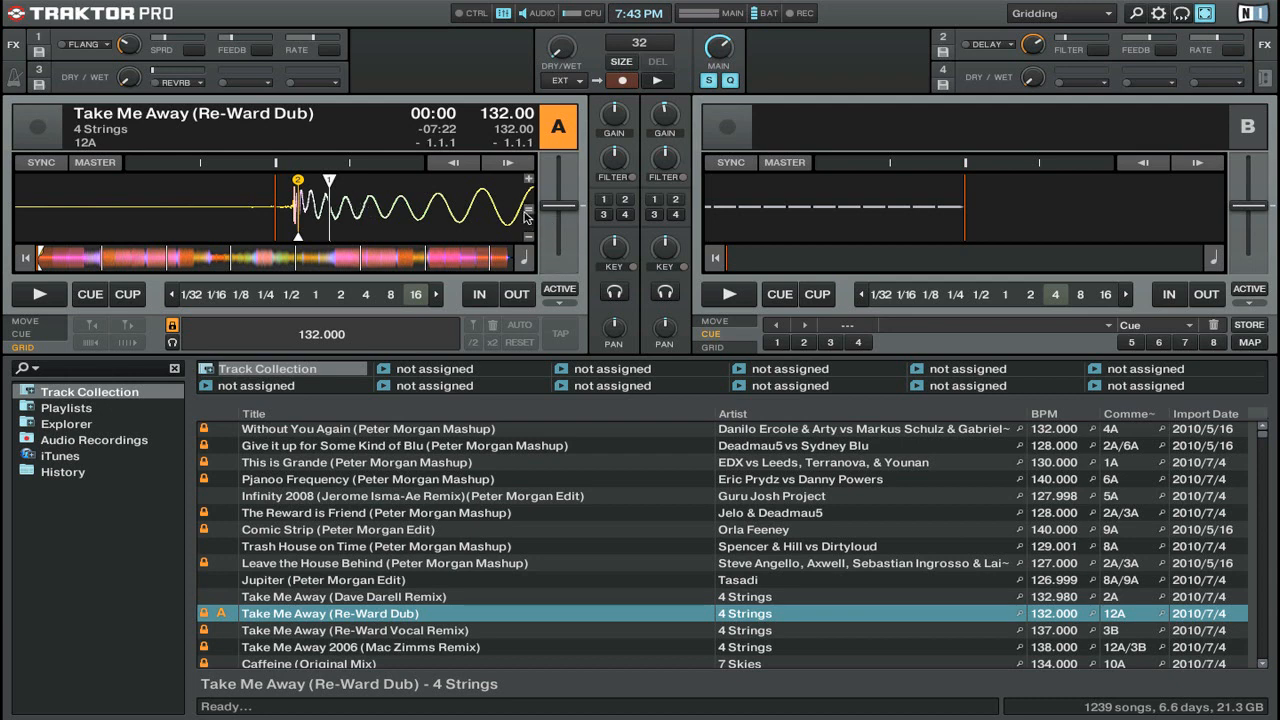
pyautogui.moveTo(530, 216)
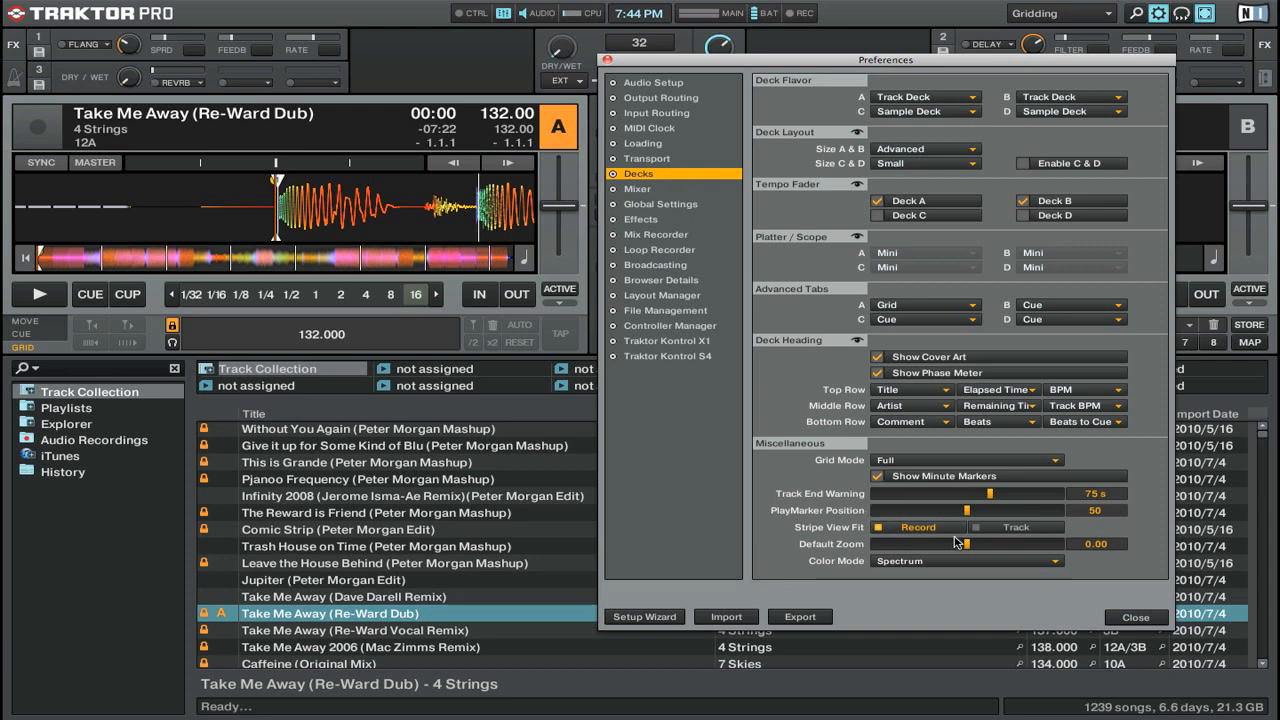
pyautogui.moveTo(963, 545)
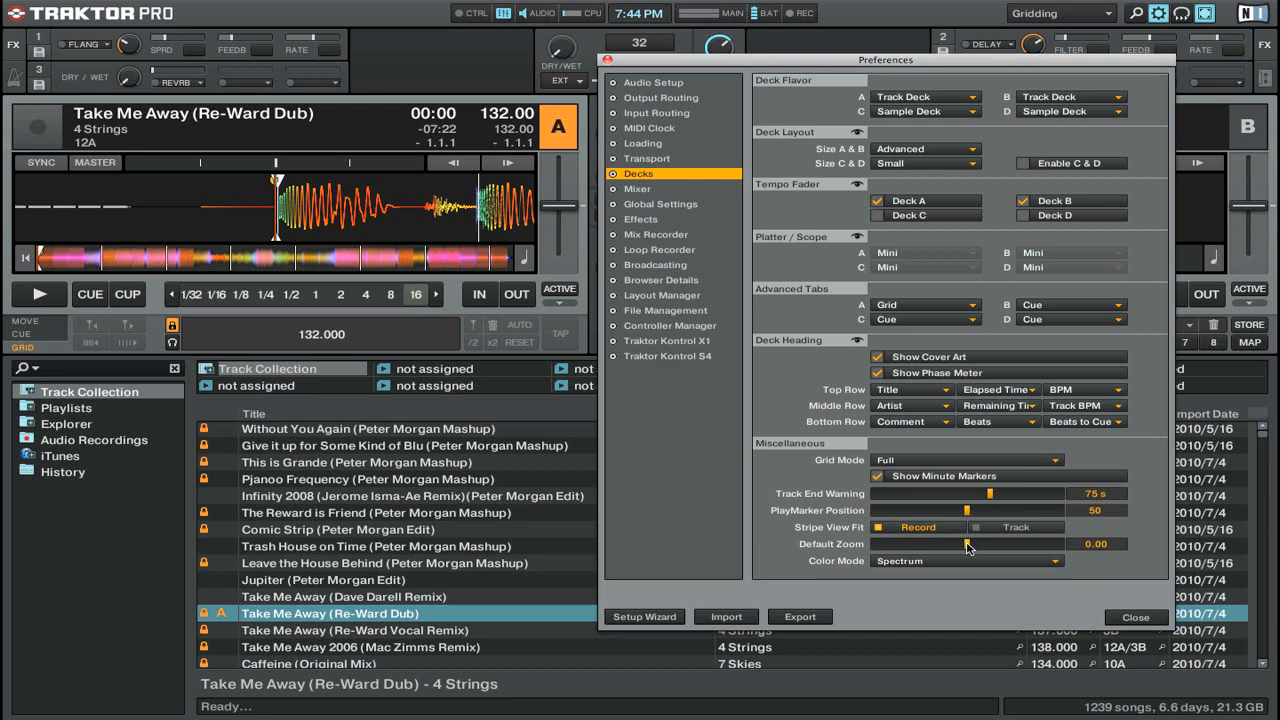
# - Try Default Zoom at -0.23, -0.45, -0.60 and 0.45, then return it to 0.00
pyautogui.moveTo(967, 544); pyautogui.dragTo(947, 544)
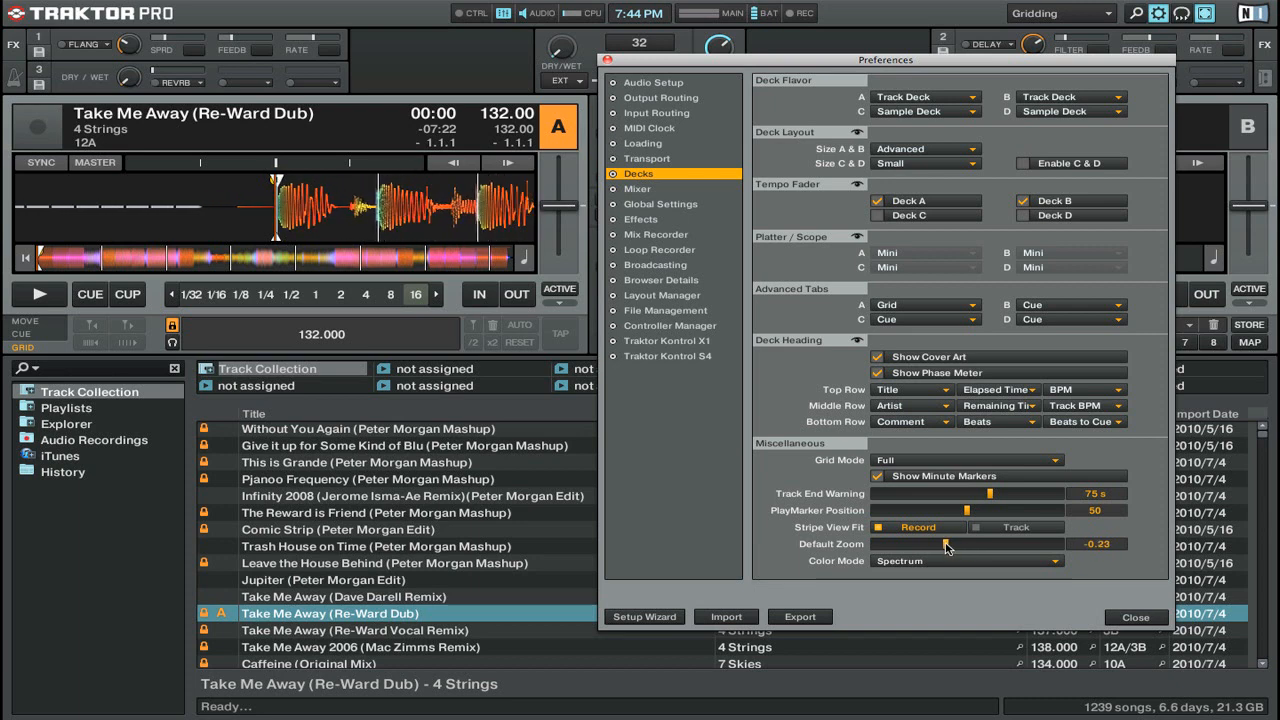
pyautogui.moveTo(948, 544); pyautogui.dragTo(925, 544)
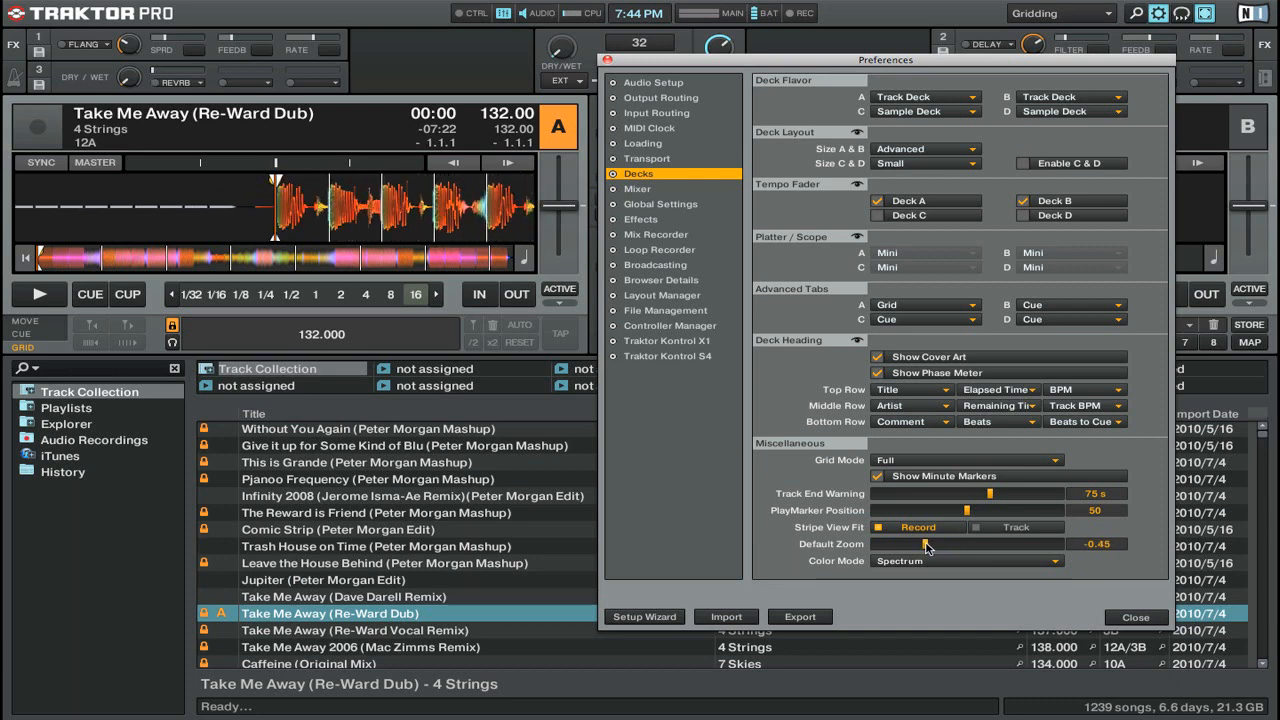
pyautogui.moveTo(925, 544); pyautogui.dragTo(908, 544)
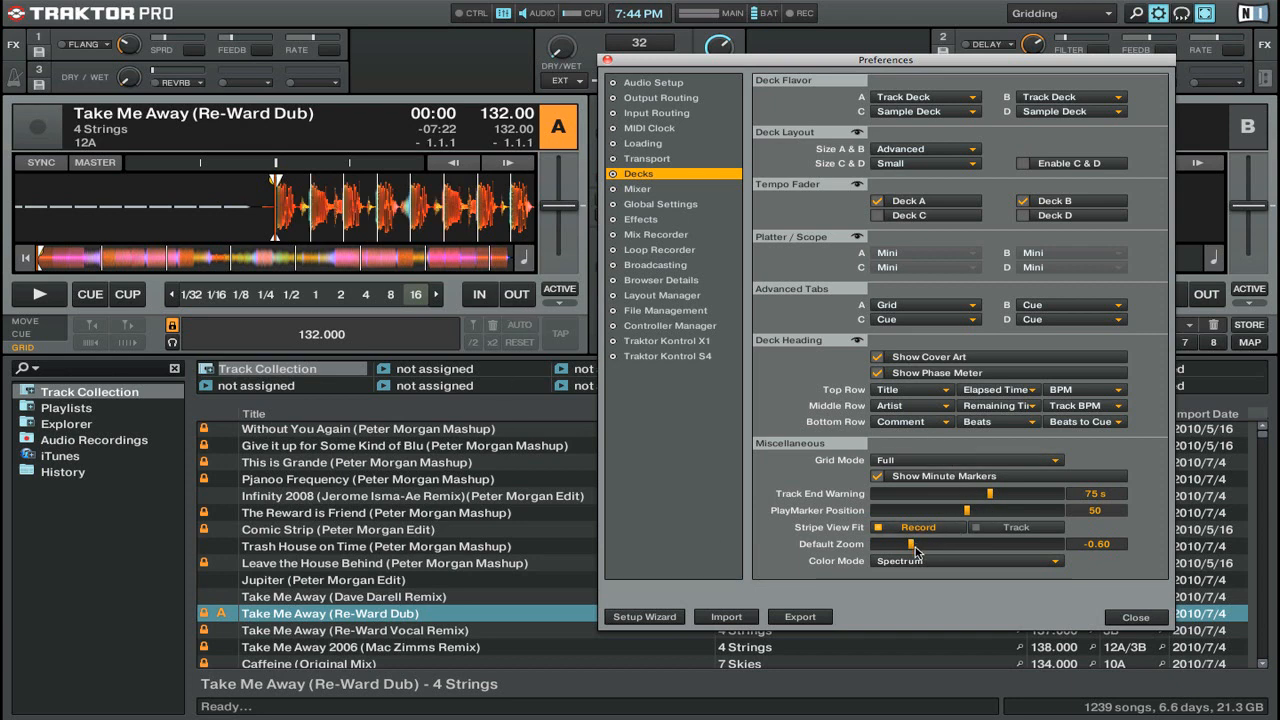
pyautogui.moveTo(913, 544); pyautogui.dragTo(1008, 544)
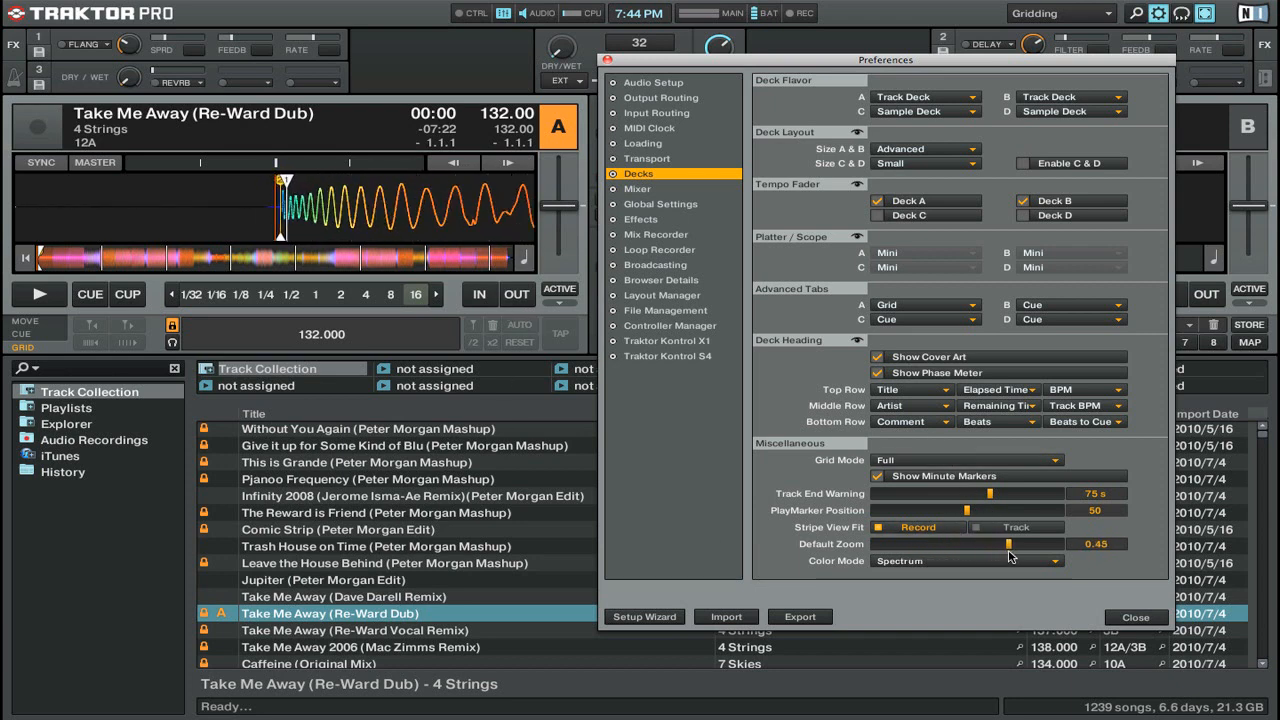
pyautogui.moveTo(1007, 543); pyautogui.dragTo(1019, 543)
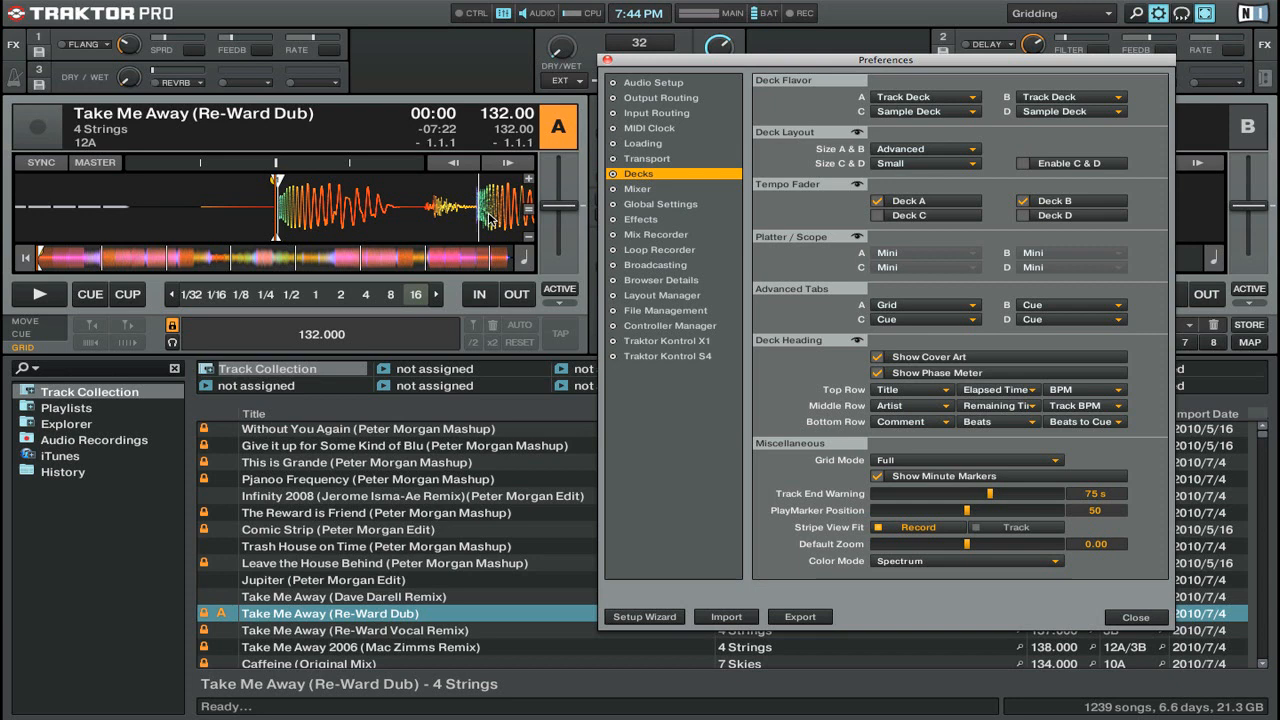
pyautogui.moveTo(530, 217)
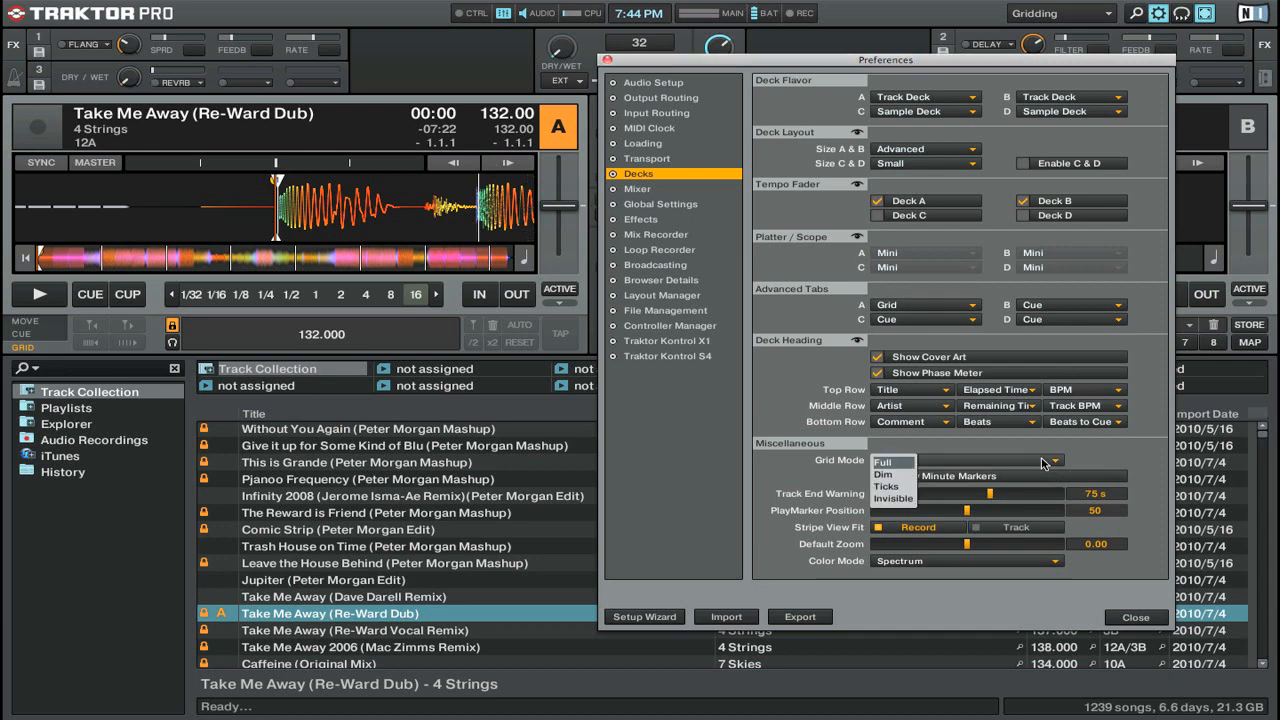
pyautogui.click(884, 474)
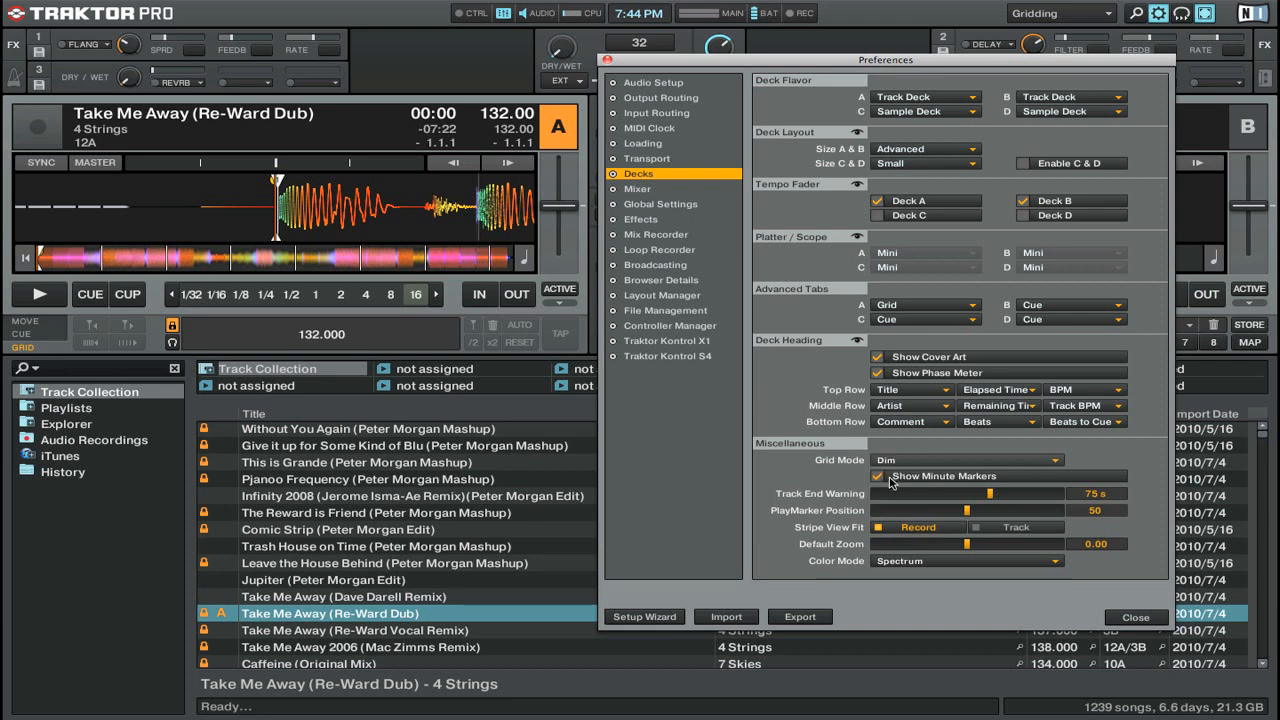
pyautogui.click(965, 460)
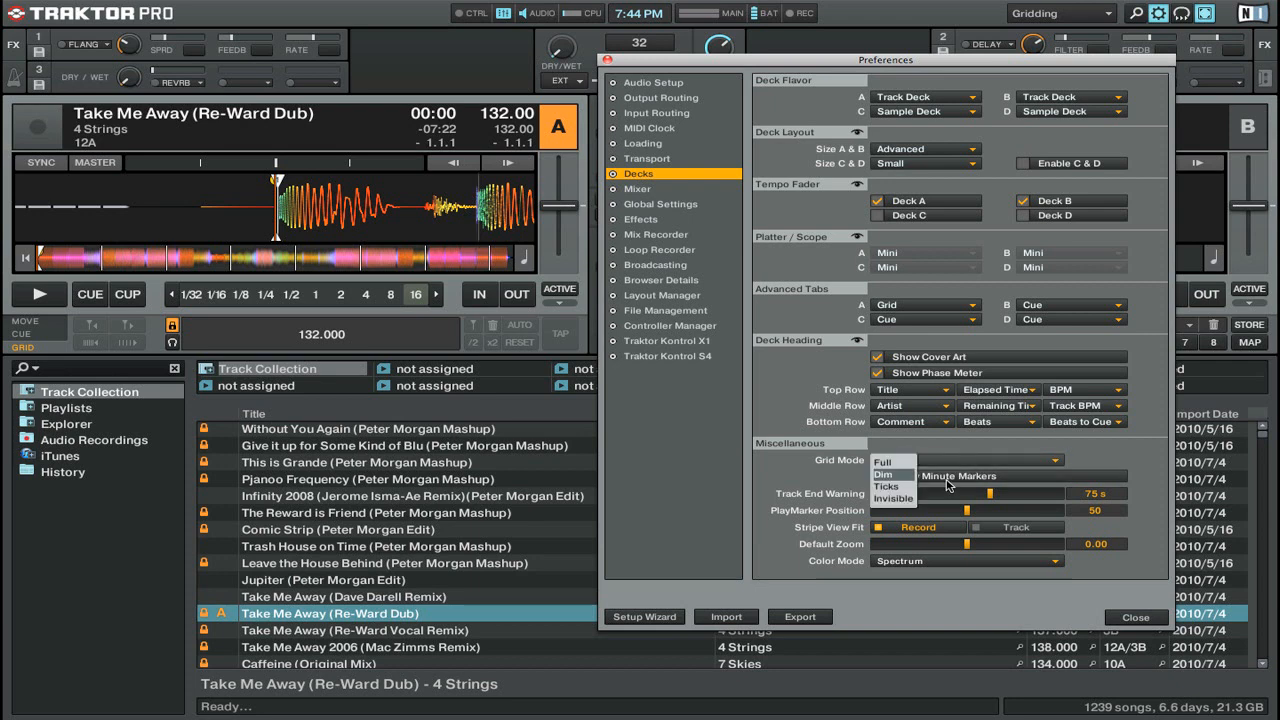
pyautogui.click(886, 487)
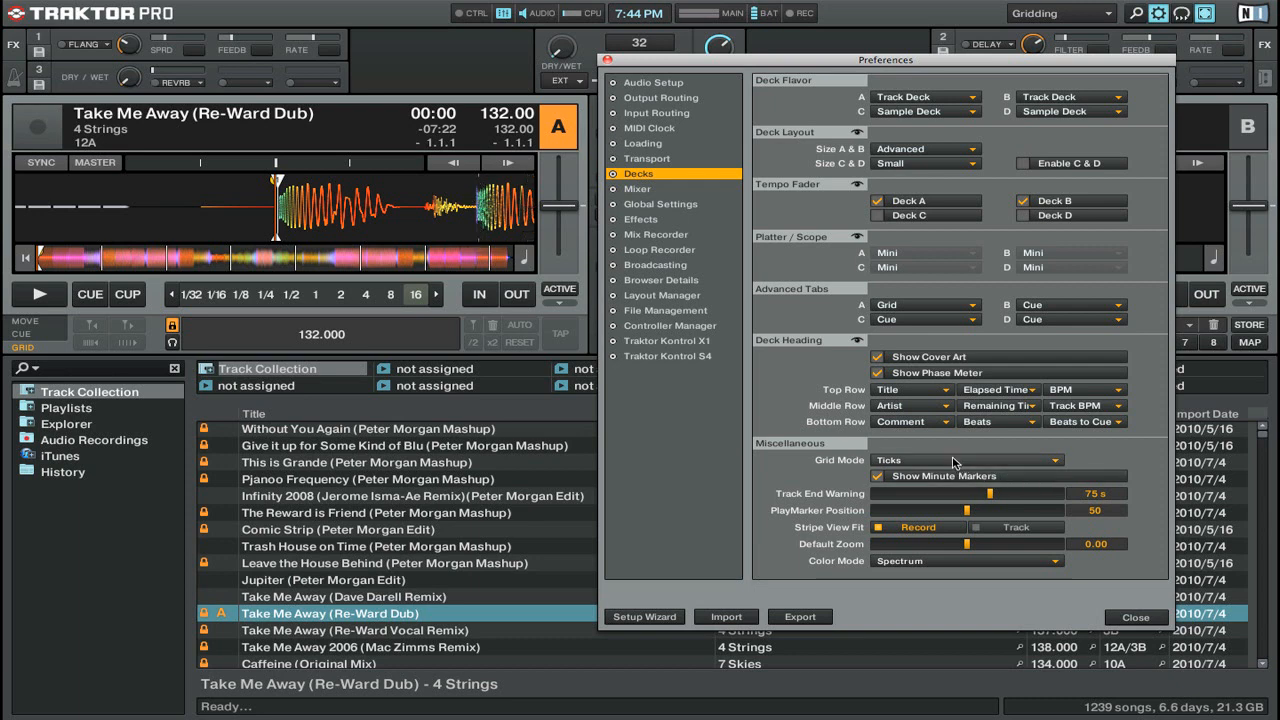
pyautogui.click(960, 460)
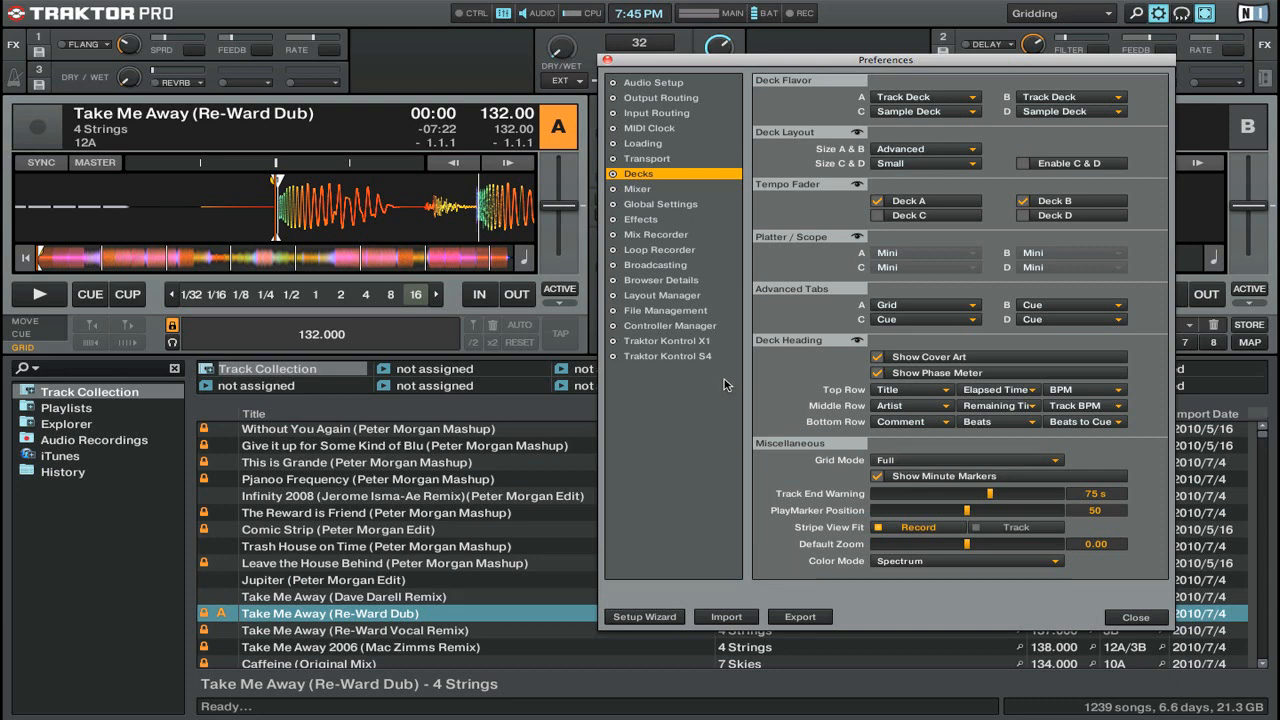
pyautogui.moveTo(650, 163)
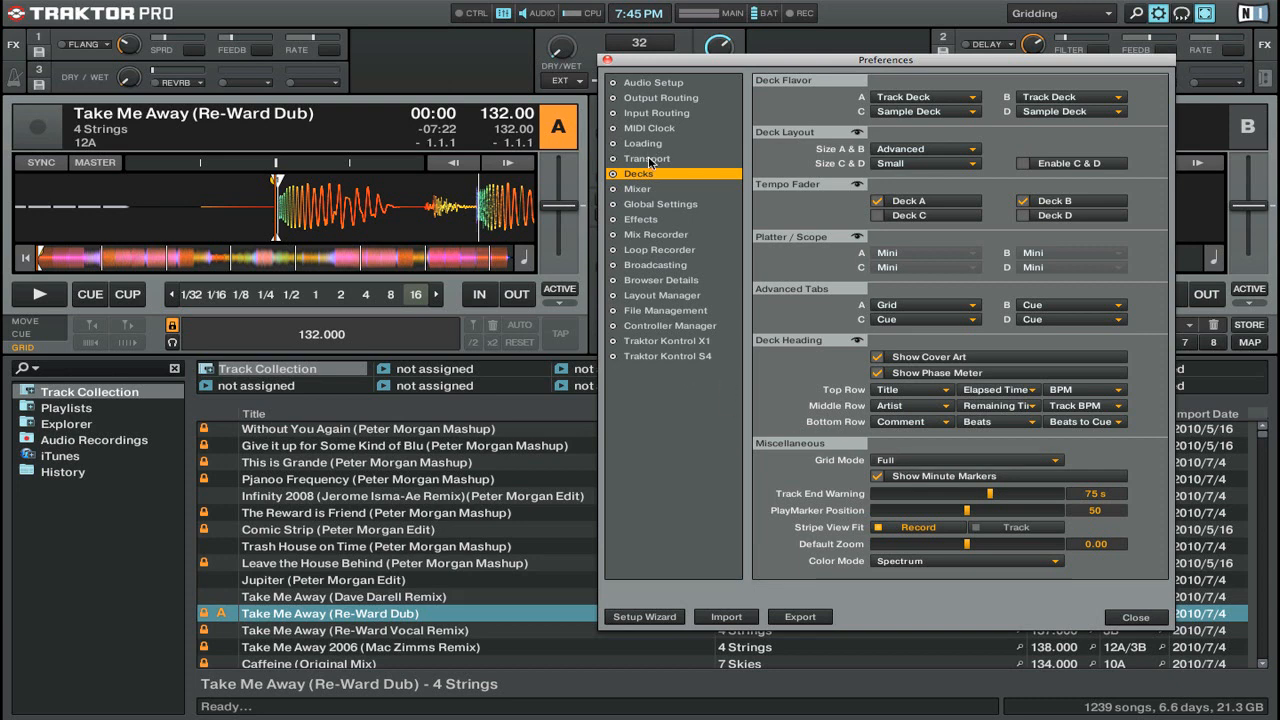
# - Show the Transport preferences page, where Sync Mode is BeatSync and Key Lock quality HiQ
pyautogui.click(647, 158)
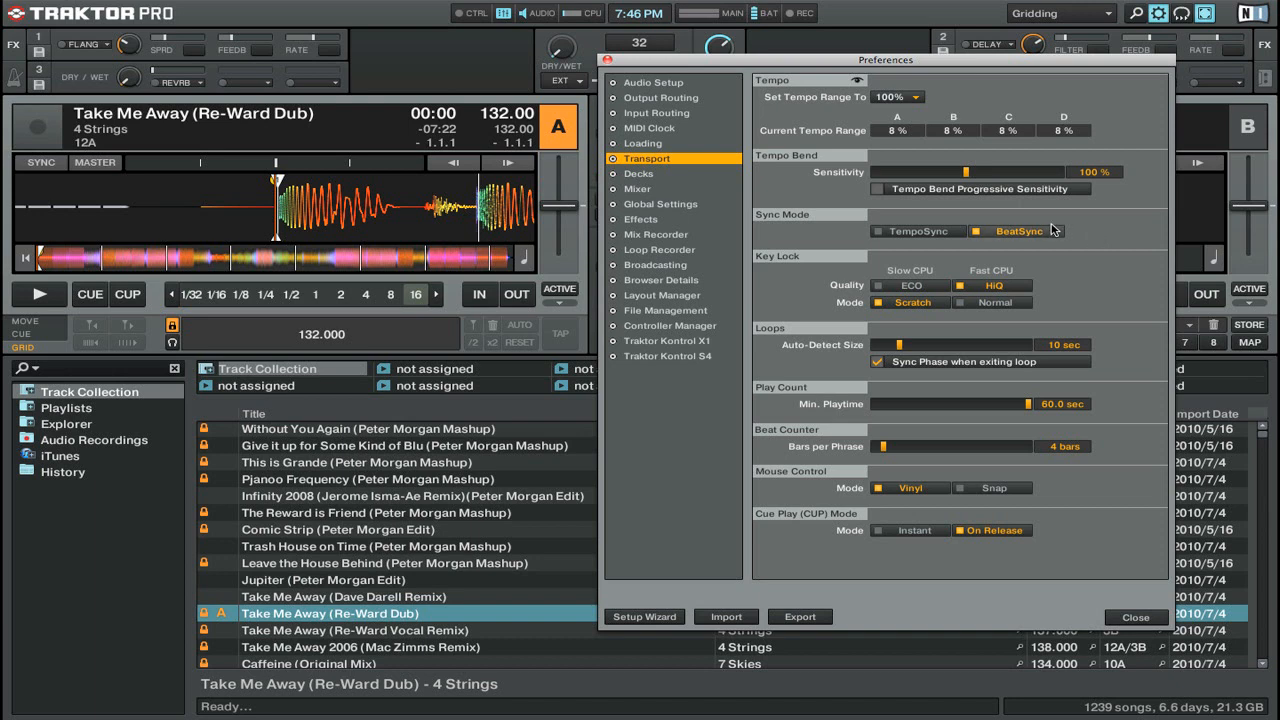
# - Review the Global Settings preferences with Show Tooltips enabled, then close Preferences
pyautogui.click(660, 204)
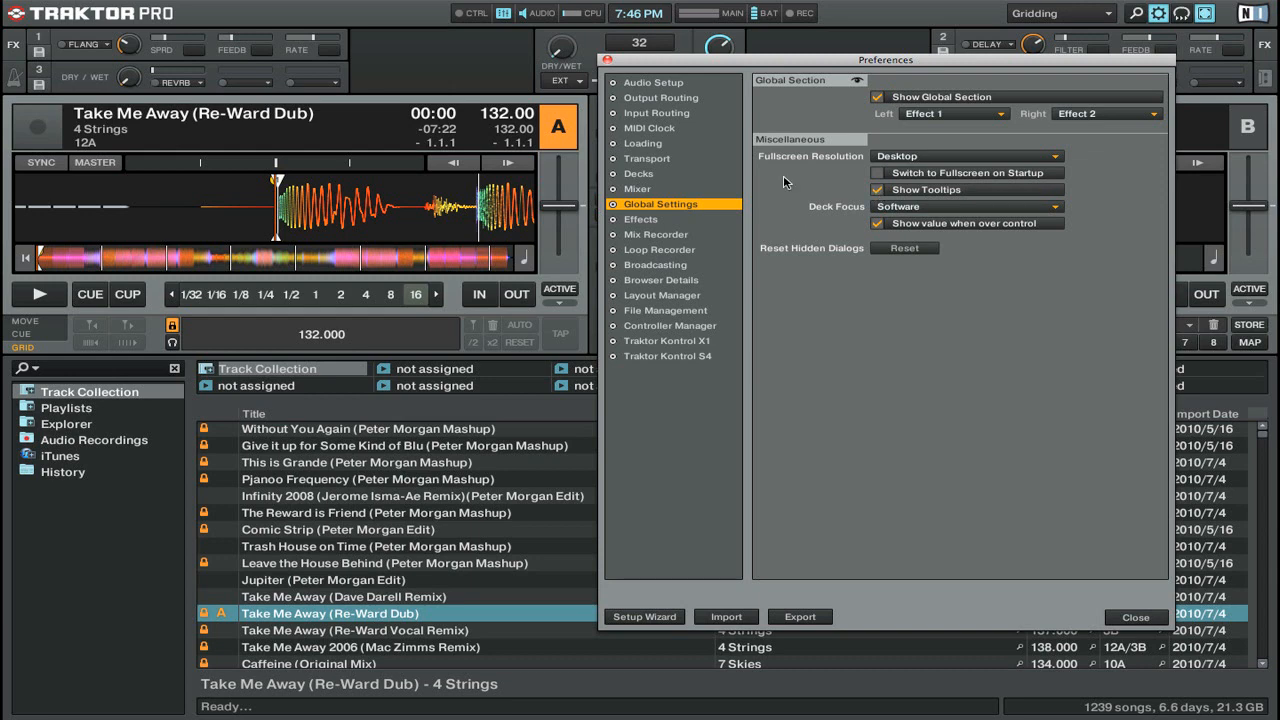
pyautogui.moveTo(453, 163)
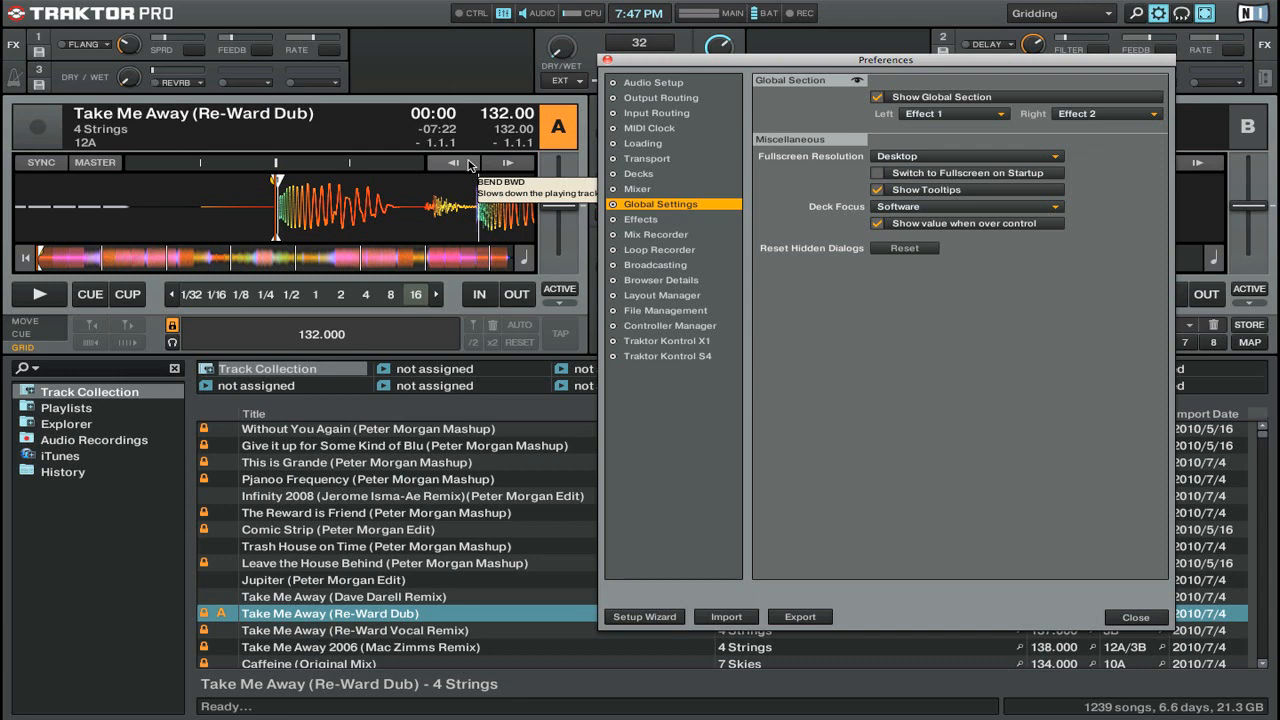
pyautogui.moveTo(485, 162)
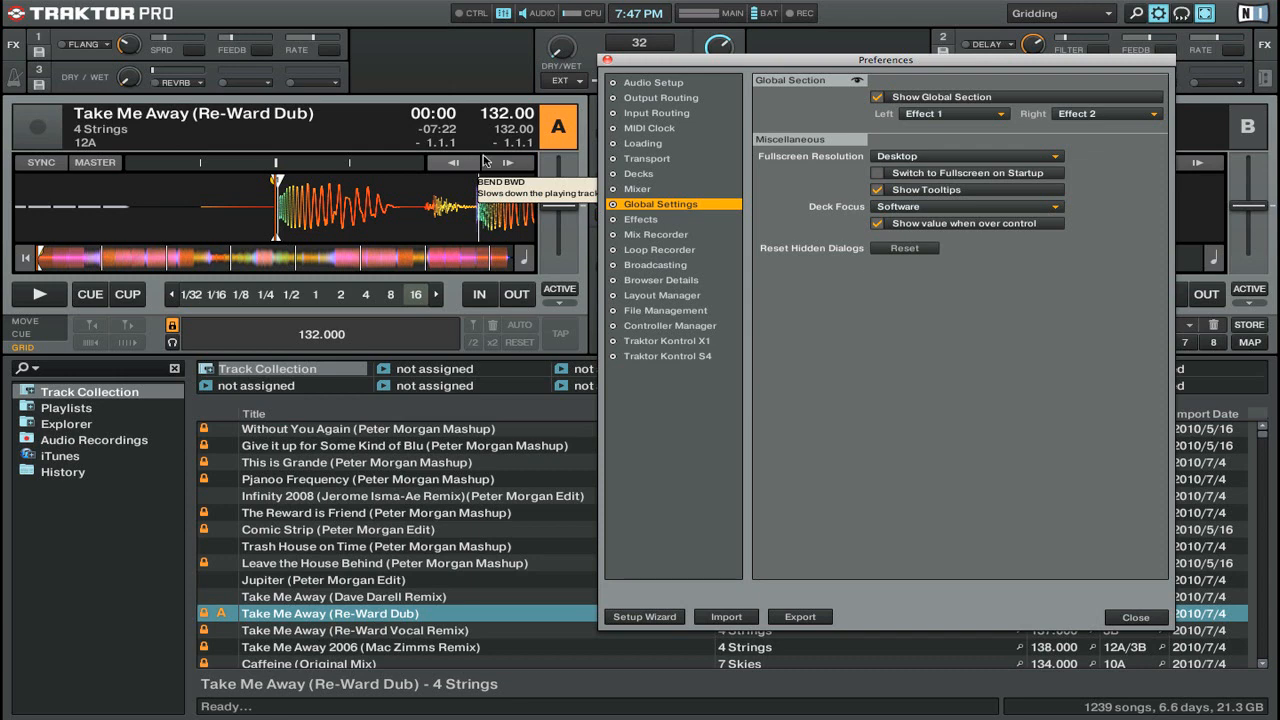
pyautogui.click(1135, 617)
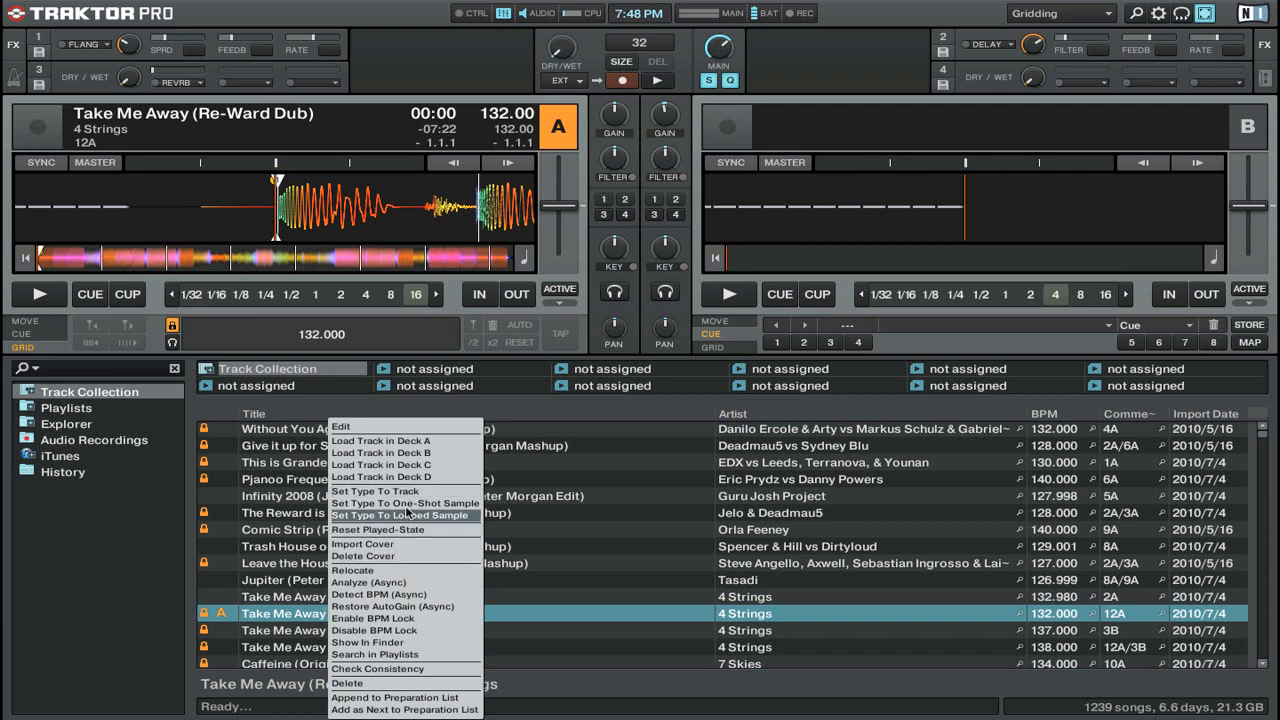
pyautogui.moveTo(405, 503)
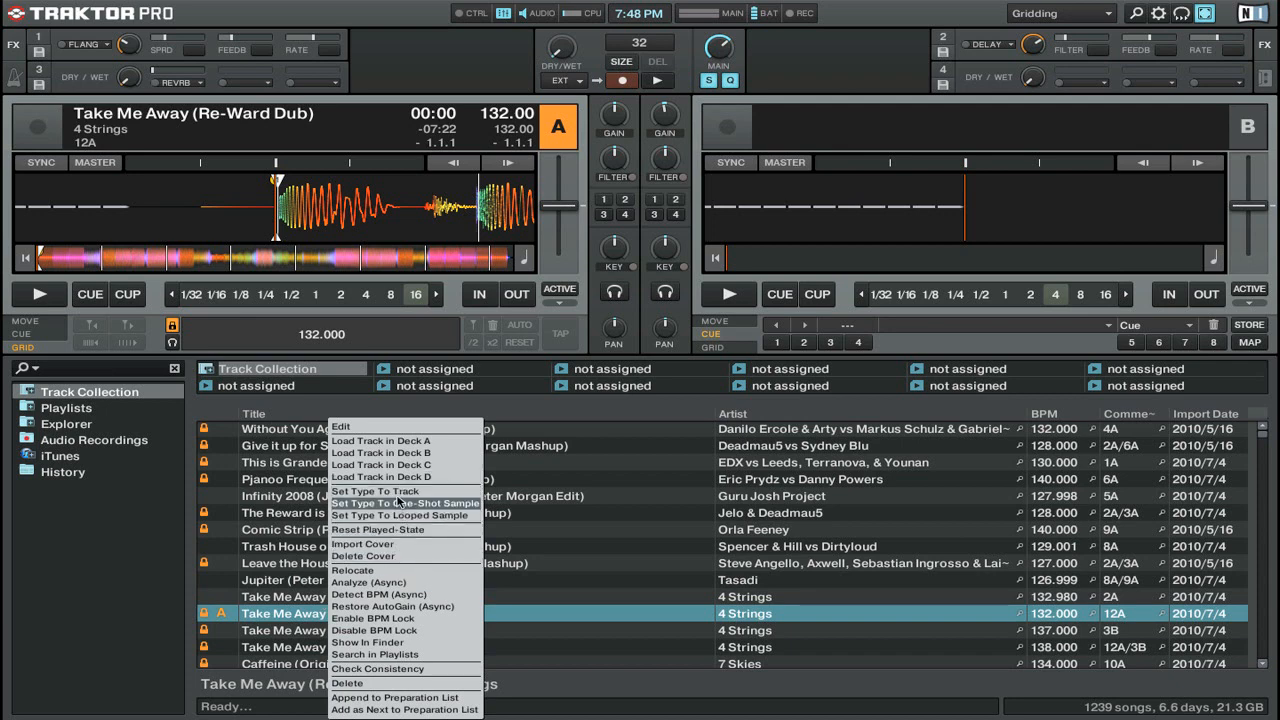
pyautogui.moveTo(400, 503)
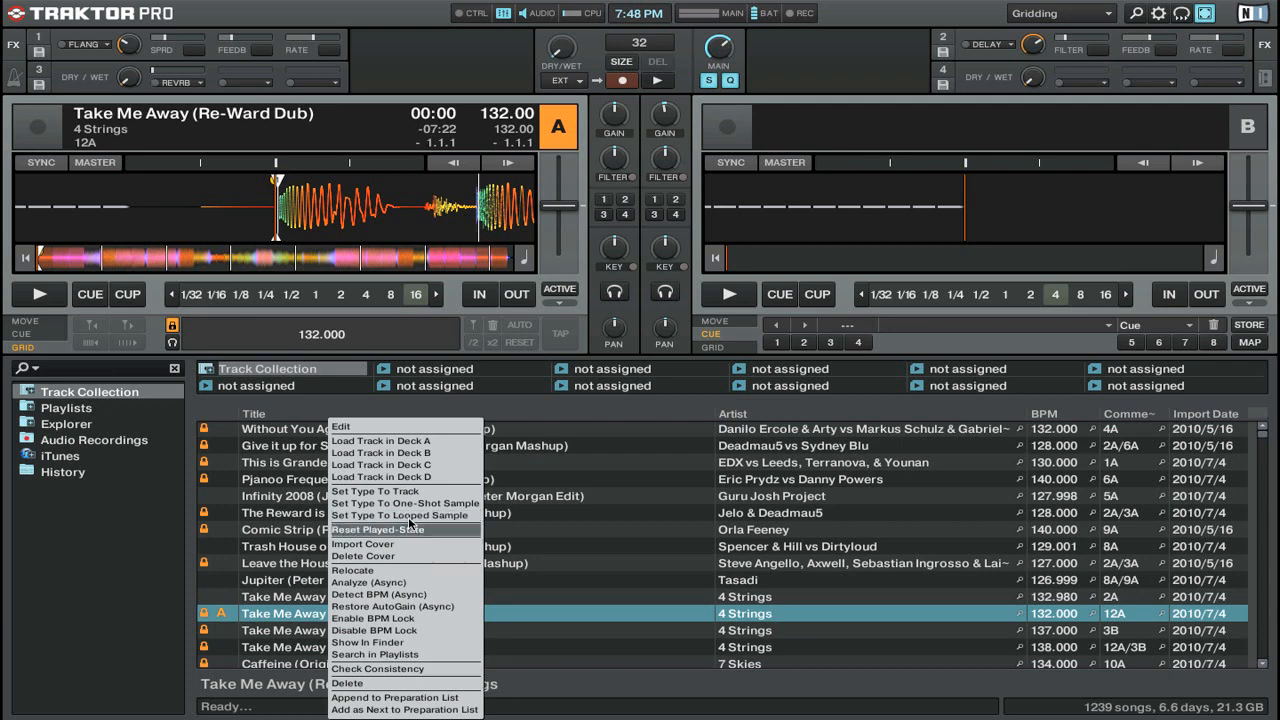
pyautogui.moveTo(400, 502)
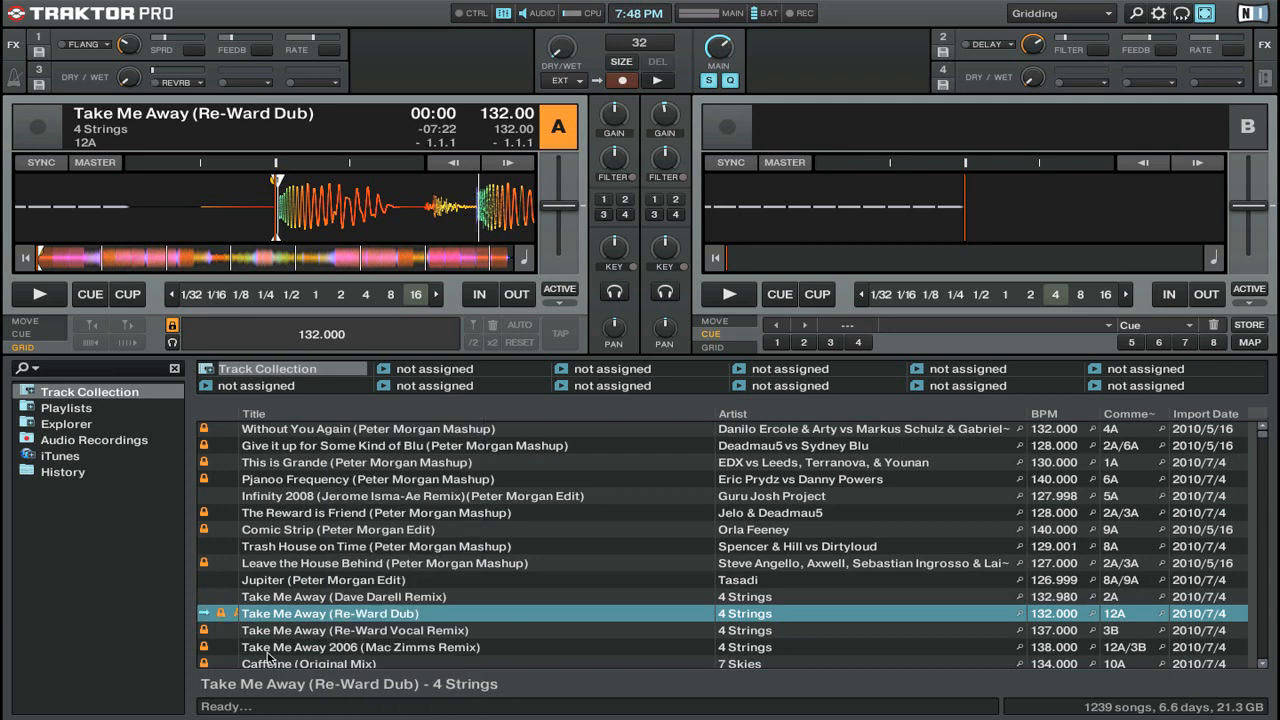
pyautogui.moveTo(213, 624)
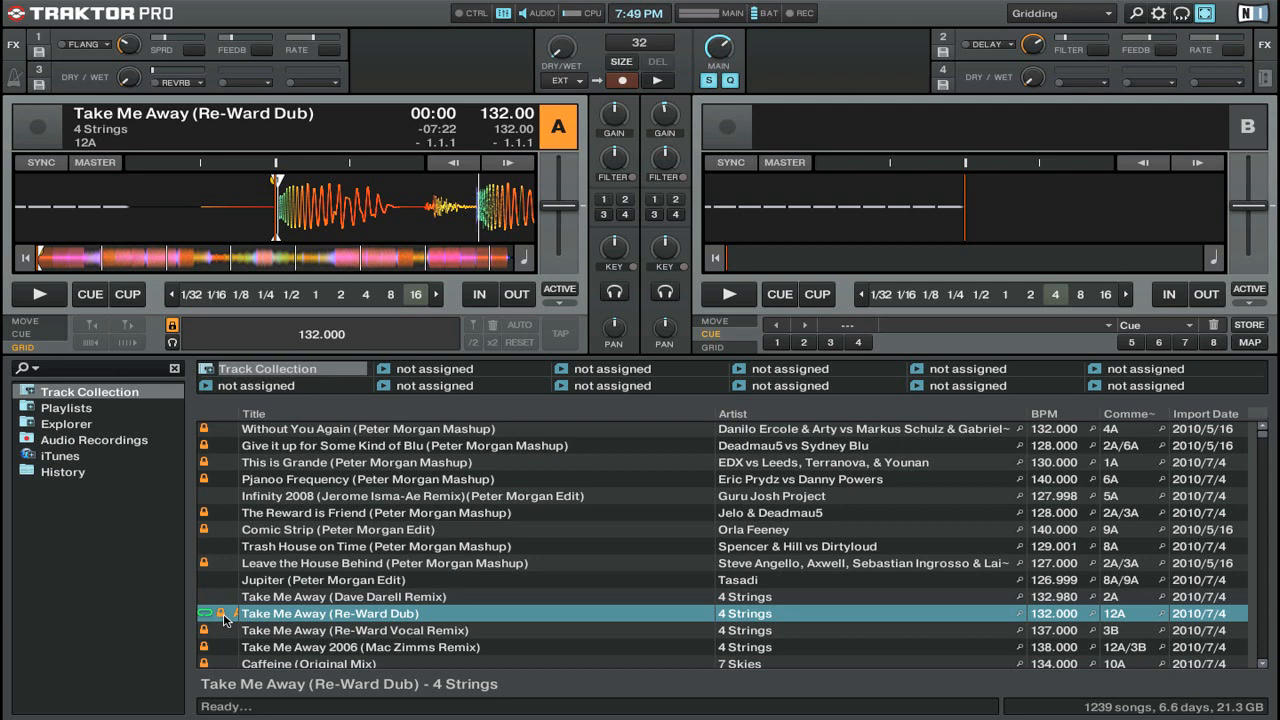
pyautogui.moveTo(245, 620)
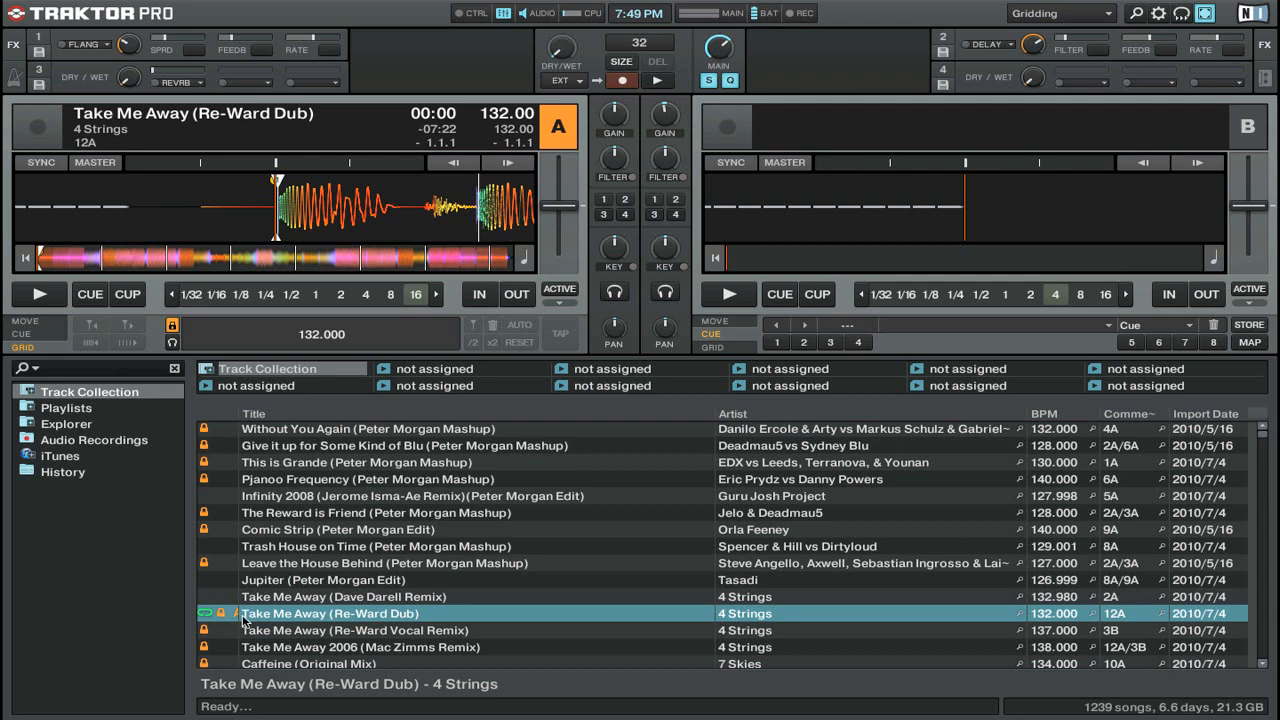
# - Bring up the track options for Take Me Away (Re-Ward Dub) in the browser
pyautogui.rightClick(330, 613)
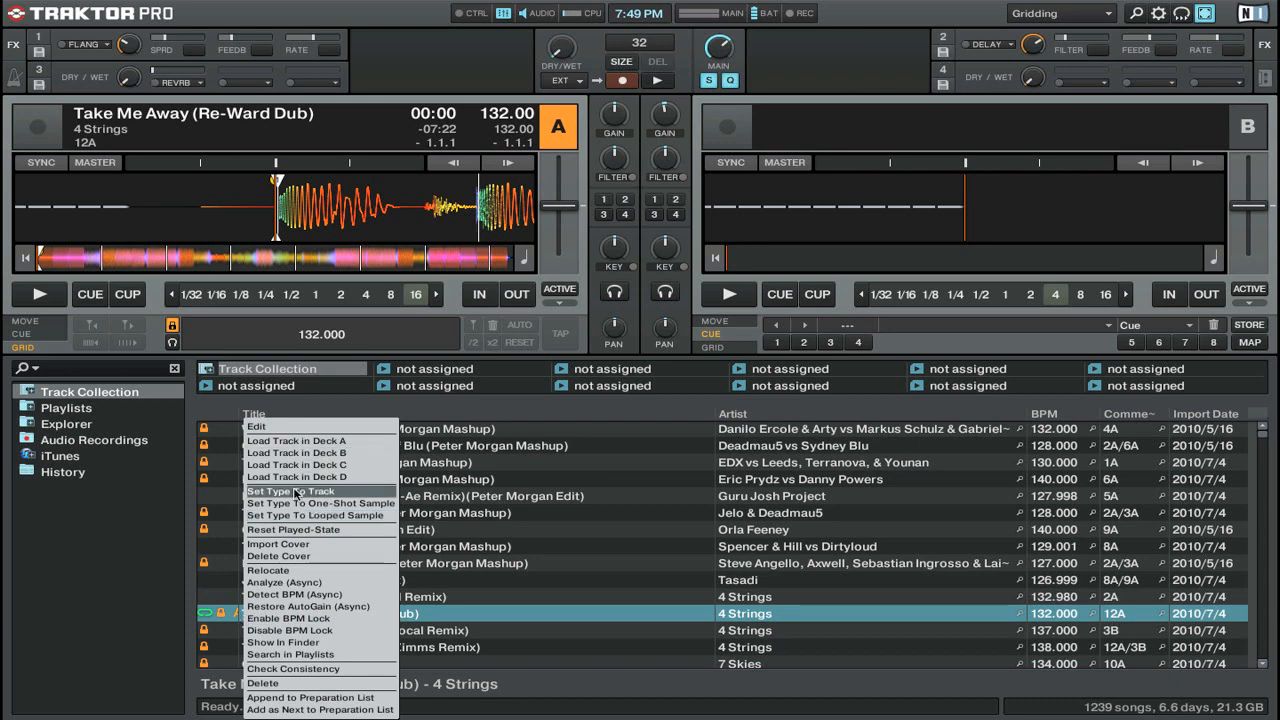